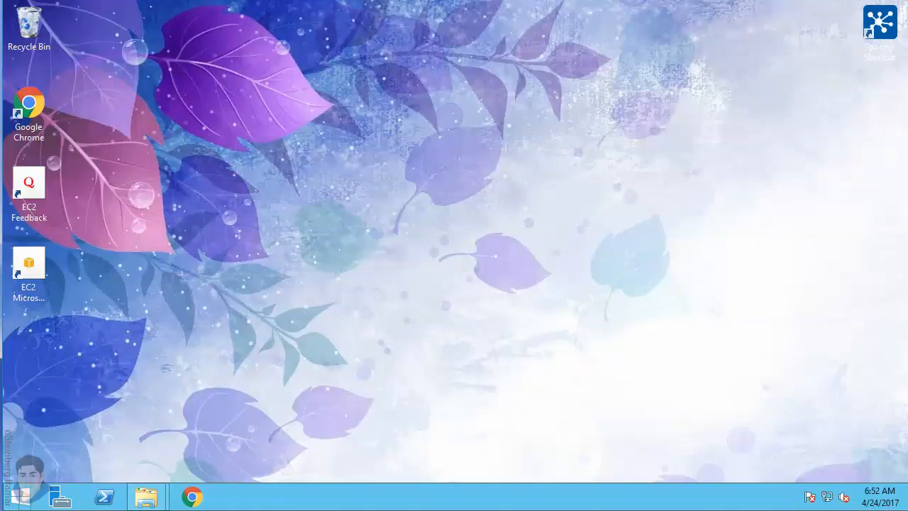
mouse_move(230, 344)
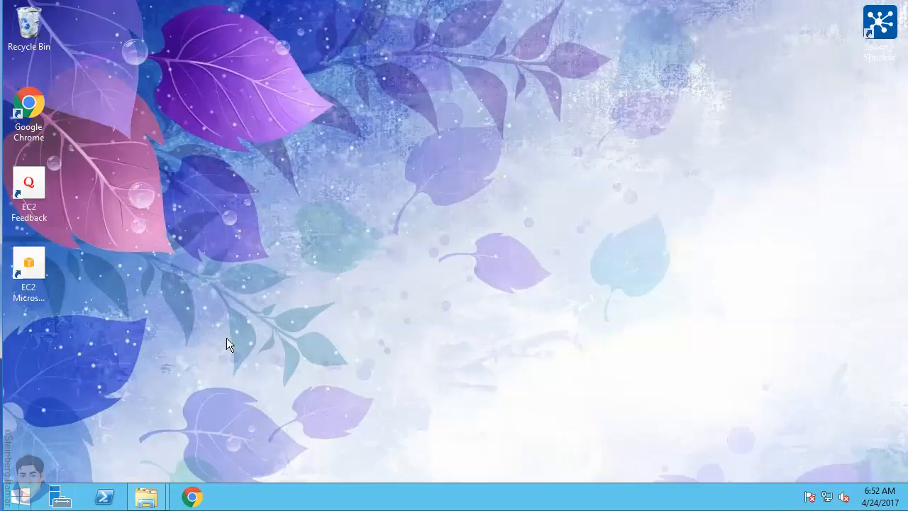
Search for 'oracle jre 8' in Chrome
left_click(229, 344)
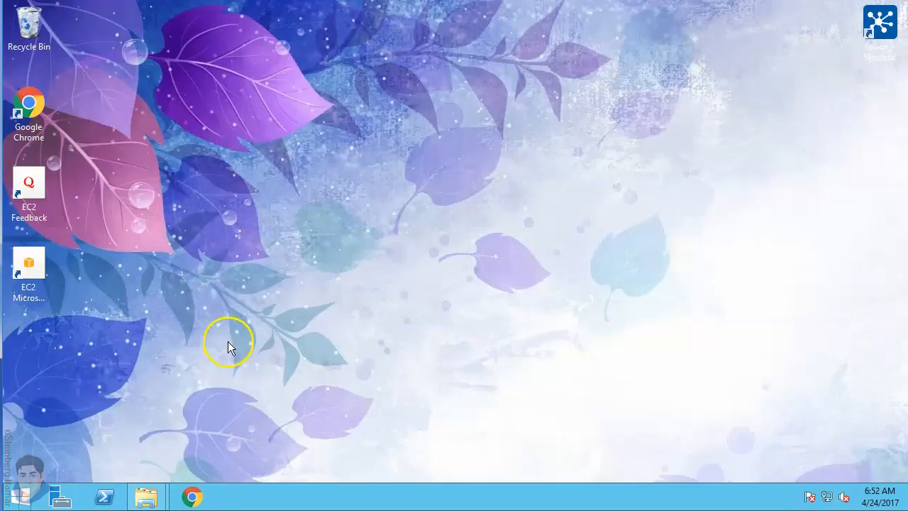
mouse_move(192, 494)
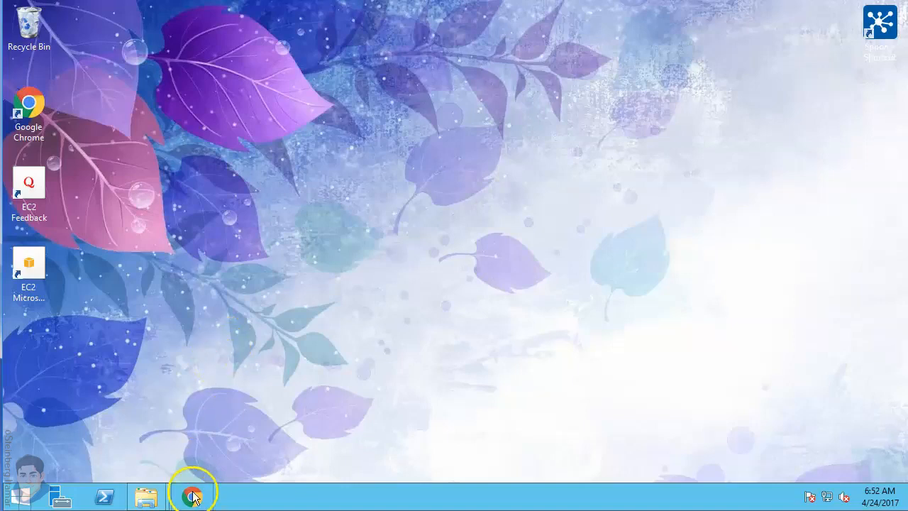
left_click(192, 496)
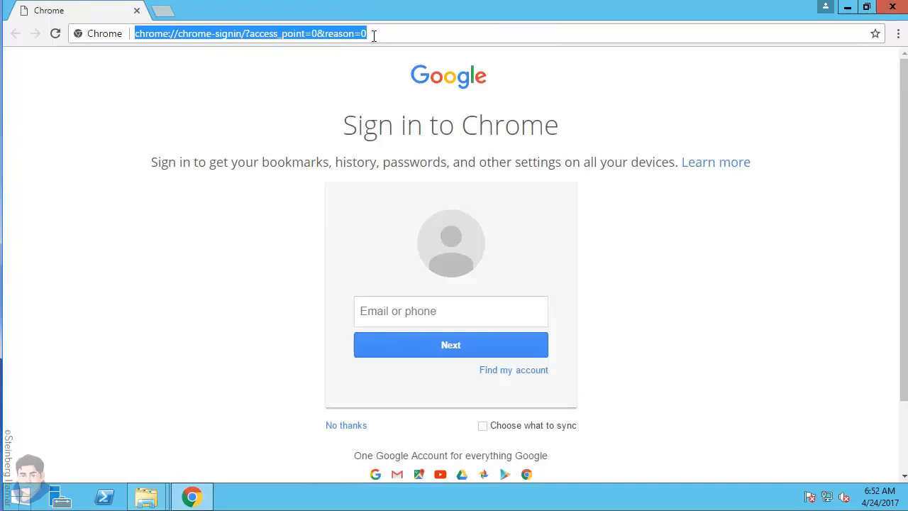
type("oracle jre 8")
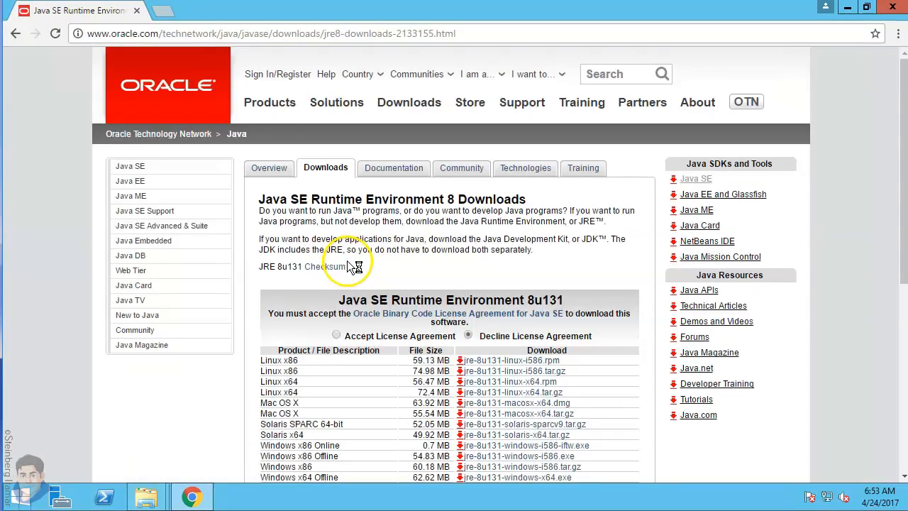
mouse_move(383, 293)
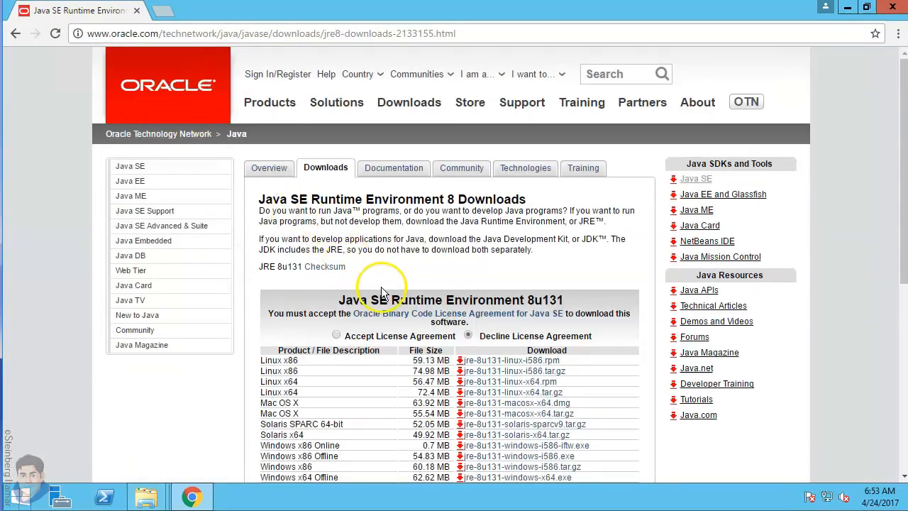
Accept the Oracle license agreement and download jre-8u131-windows-x64.exe
scroll("down", 3)
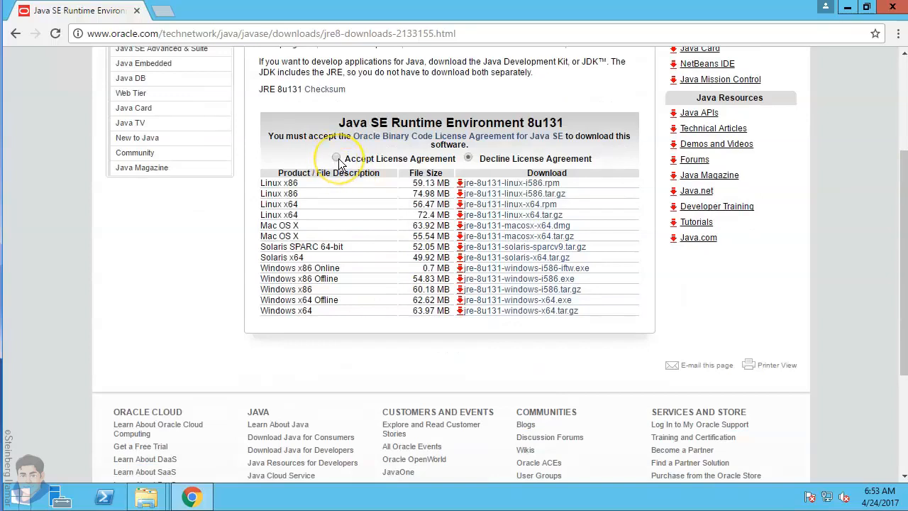
left_click(336, 157)
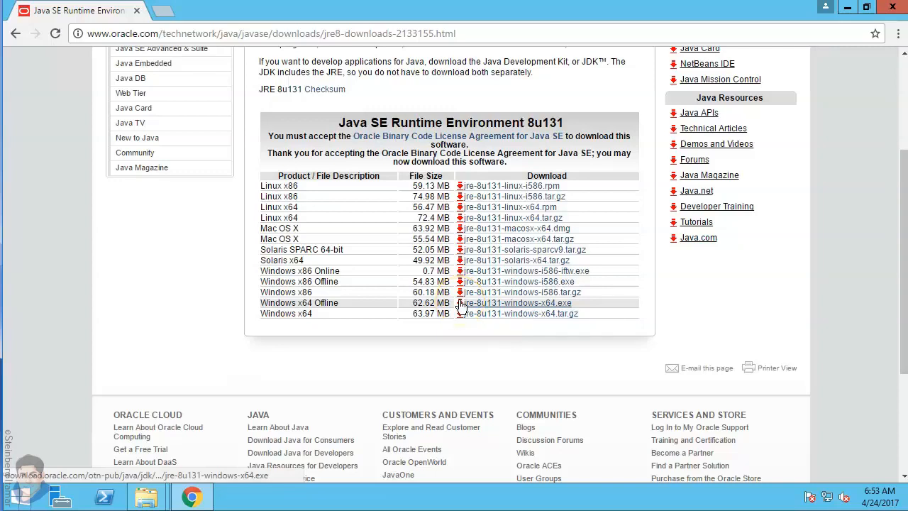
left_click(516, 303)
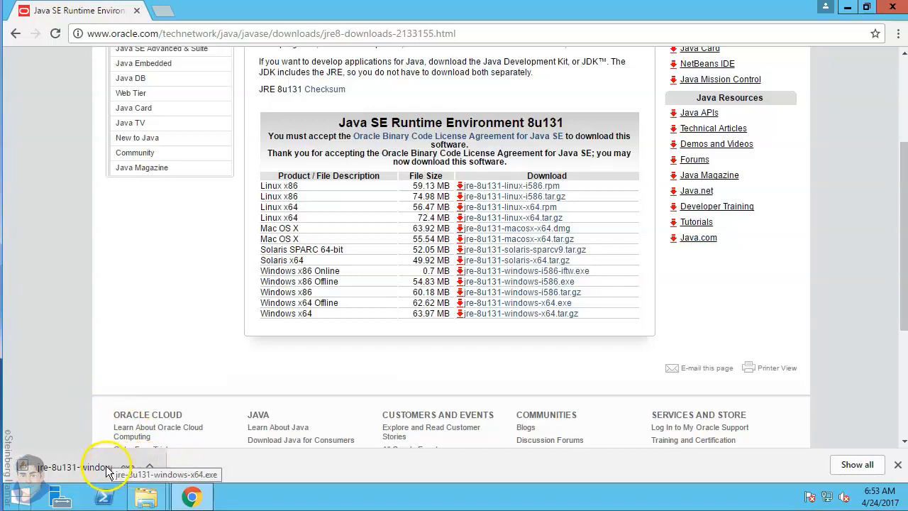
Run the downloaded jre-8u131 installer past the security warning and install Java
left_click(100, 474)
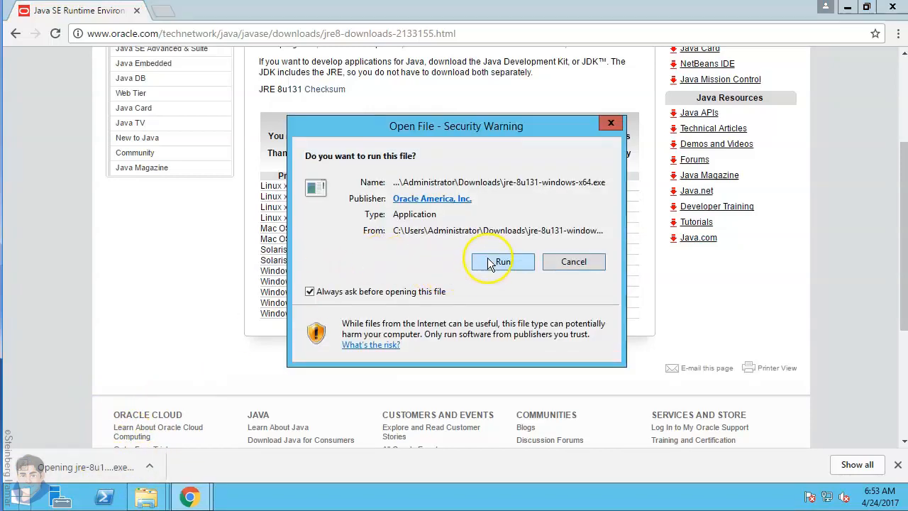
left_click(502, 261)
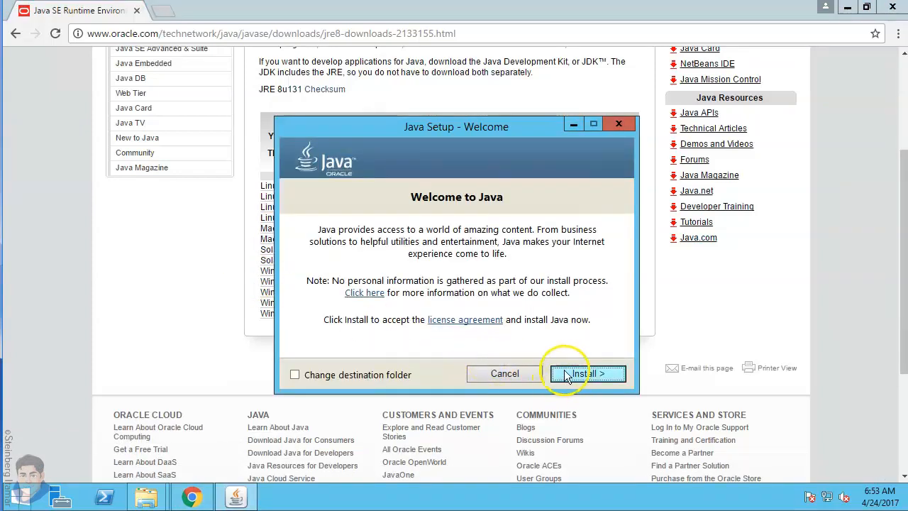
left_click(584, 374)
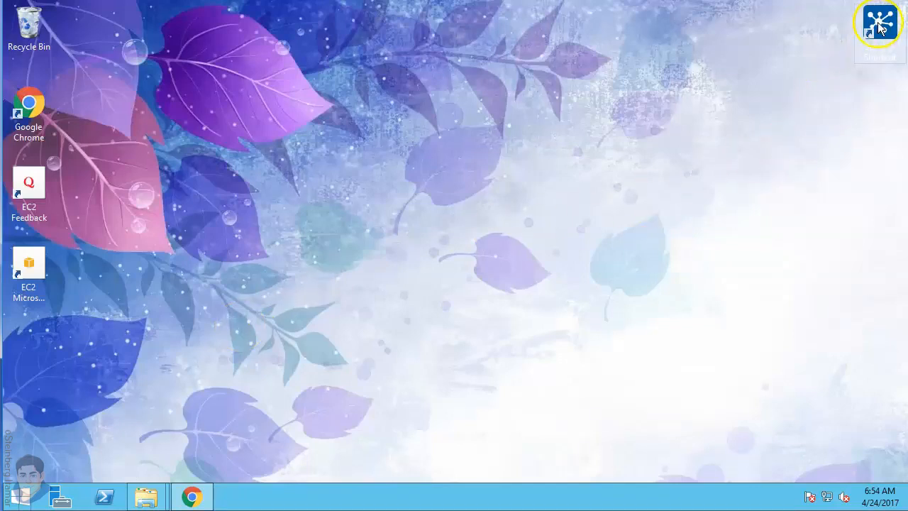
Launch Spoon from the desktop shortcut, allowing Spoon.bat to run
double_click(880, 22)
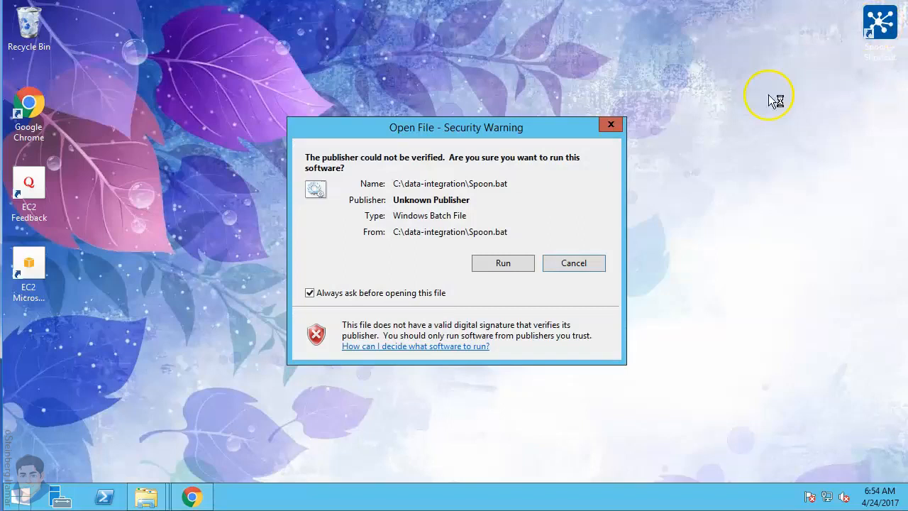
left_click(503, 262)
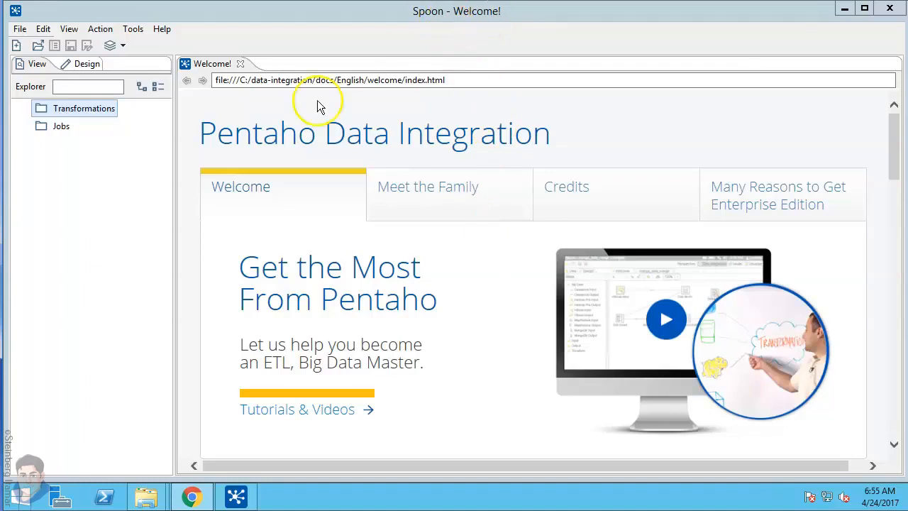
mouse_move(223, 159)
type("system")
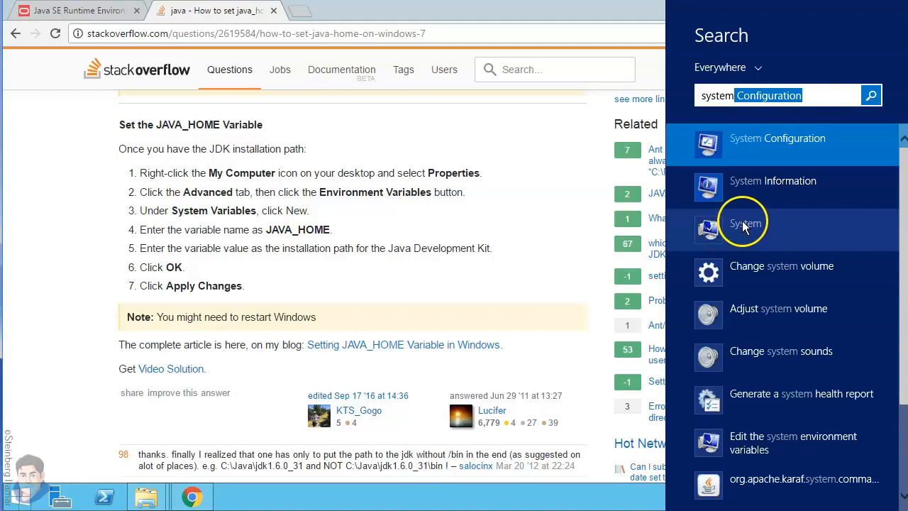
Open the System page and its Advanced system settings
left_click(744, 223)
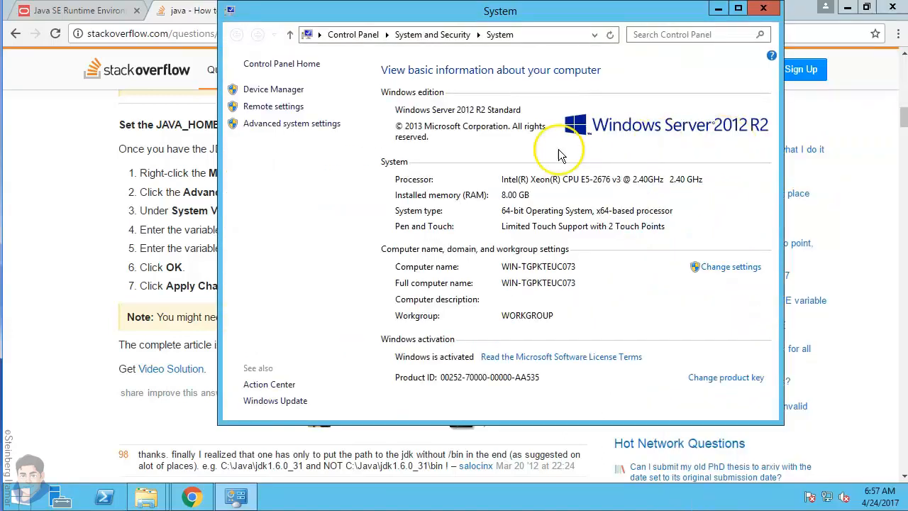
mouse_move(292, 123)
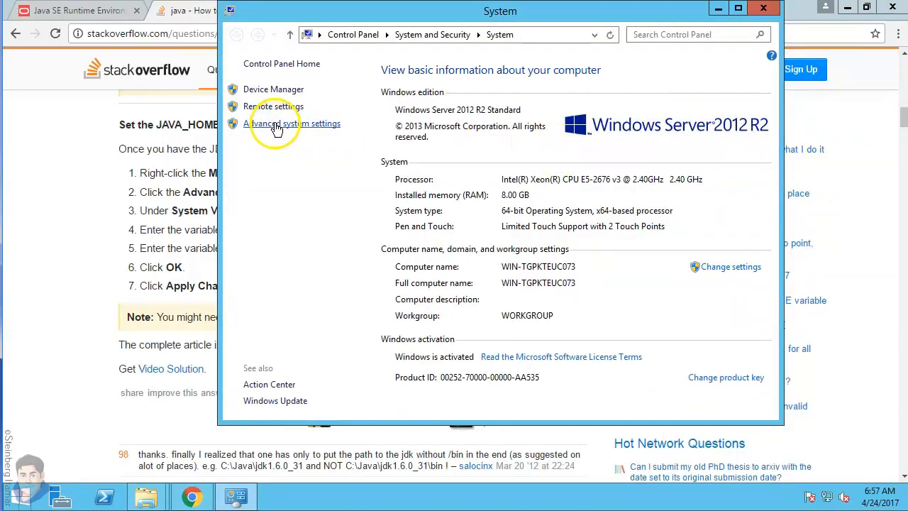
left_click(293, 123)
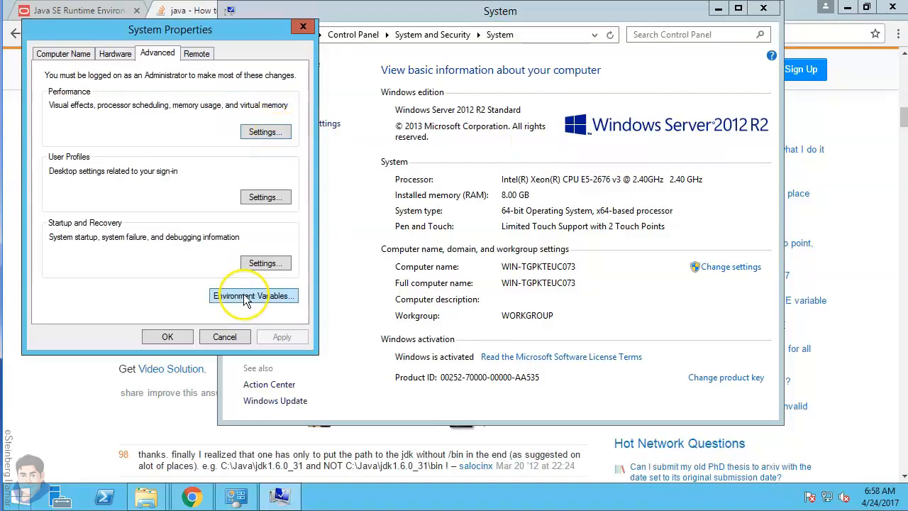
Open Environment Variables and start a new system variable
left_click(253, 296)
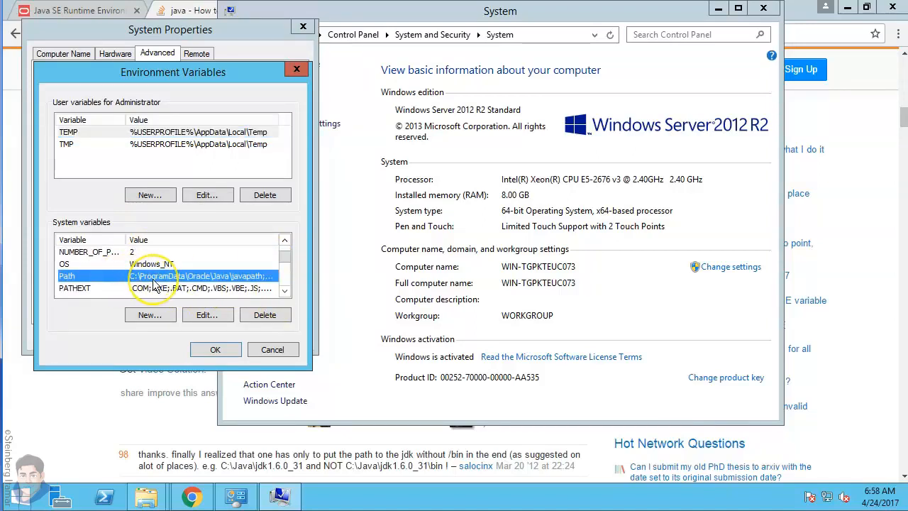
mouse_move(199, 284)
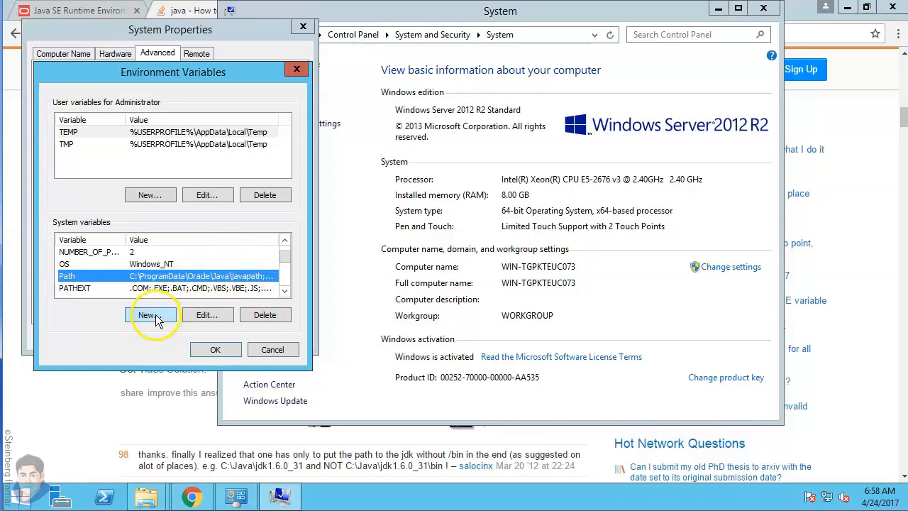
left_click(150, 315)
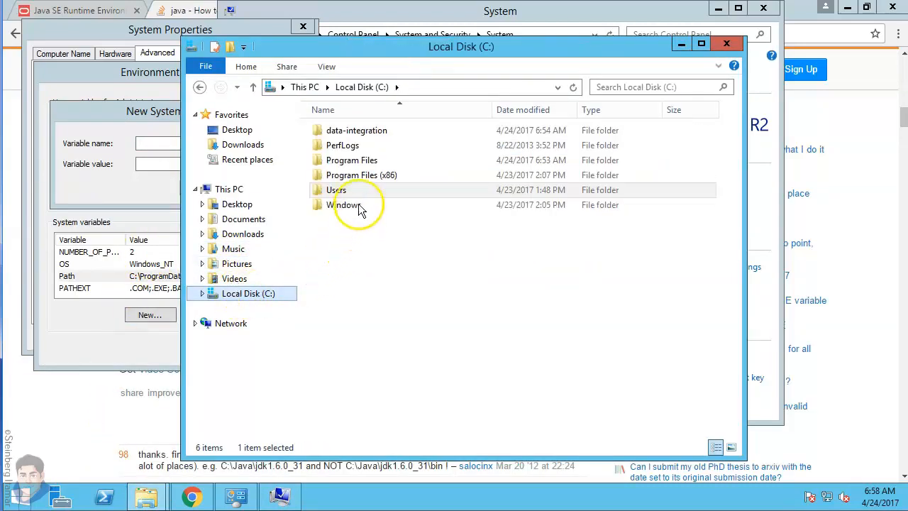
Browse to C:\Program Files\Java to find the jre1.8.0_131 folder, then return to the variable form
left_click(351, 159)
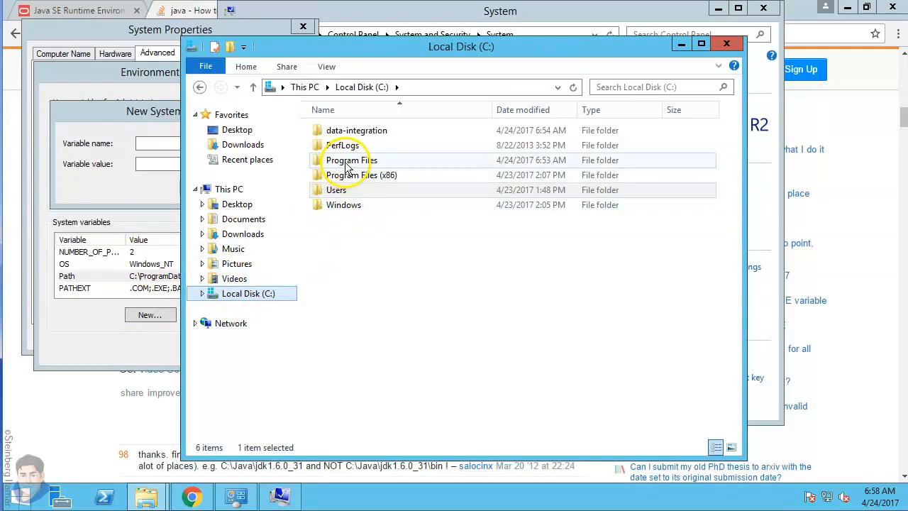
double_click(350, 159)
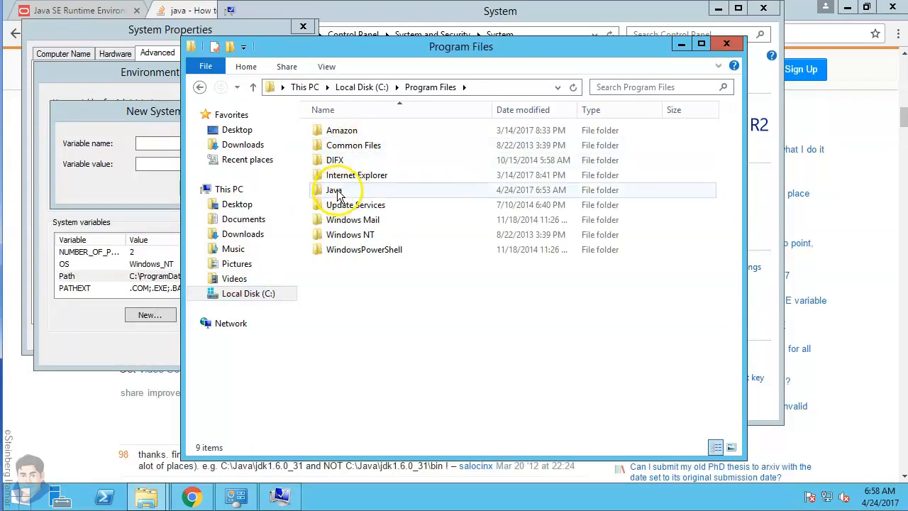
double_click(333, 189)
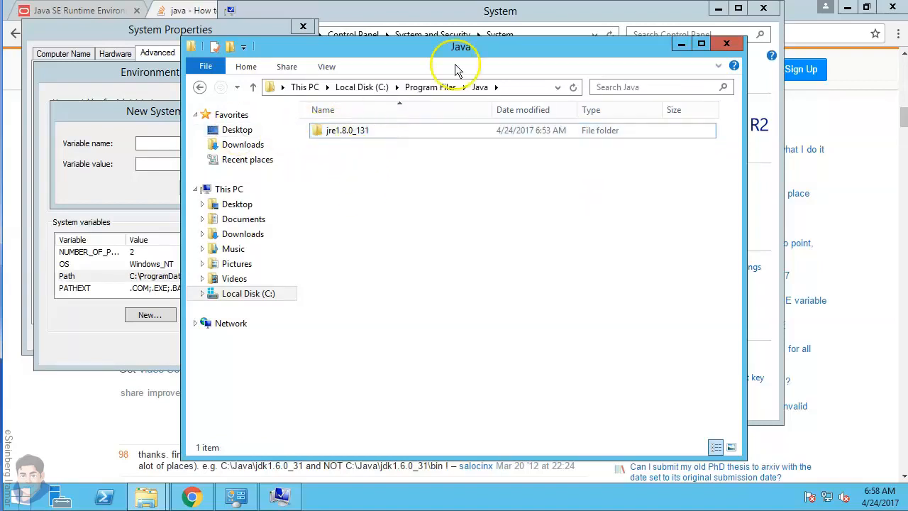
left_click(462, 87)
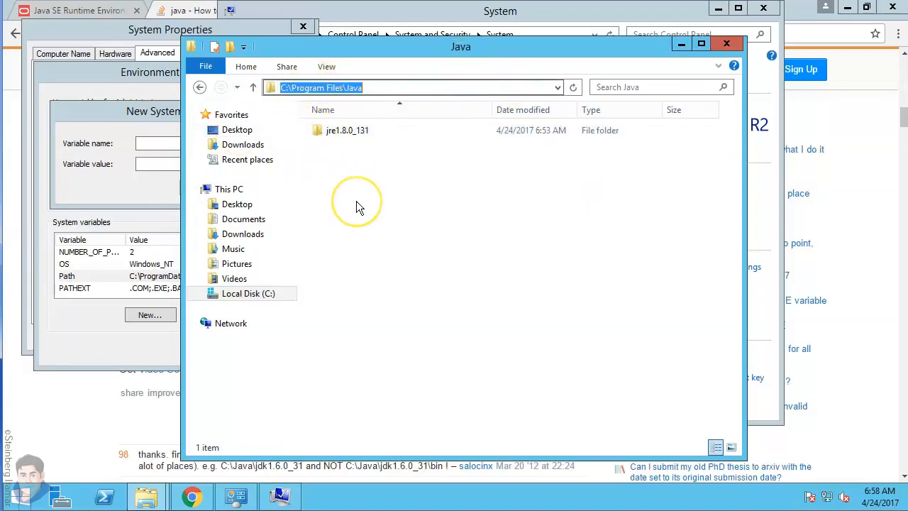
left_click(149, 315)
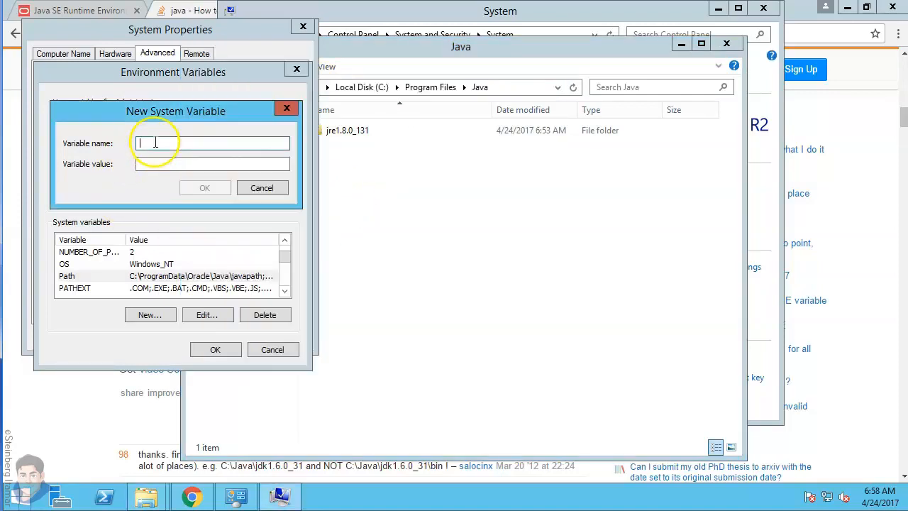
Create system variable JAVA_HOME as C:\Program Files\Java\jre1.8.0_131 and confirm both dialogs
type("JAVA_HOME")
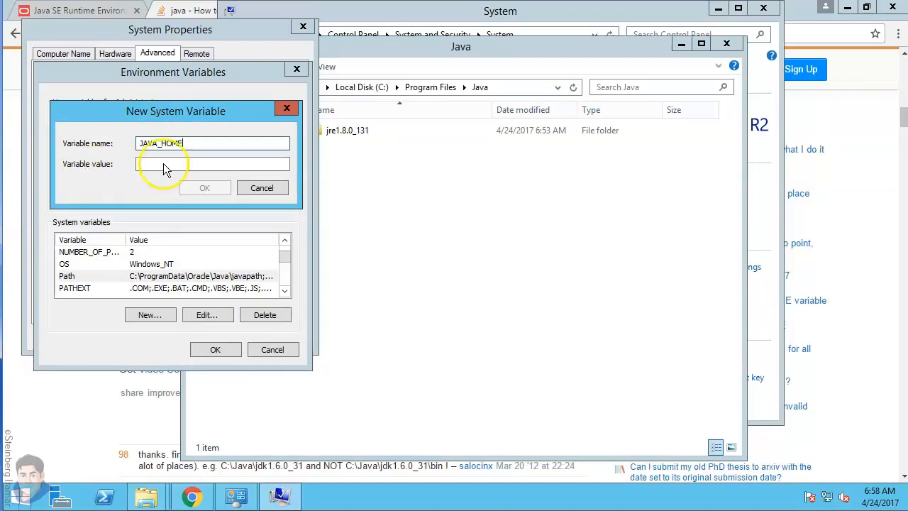
left_click(212, 164)
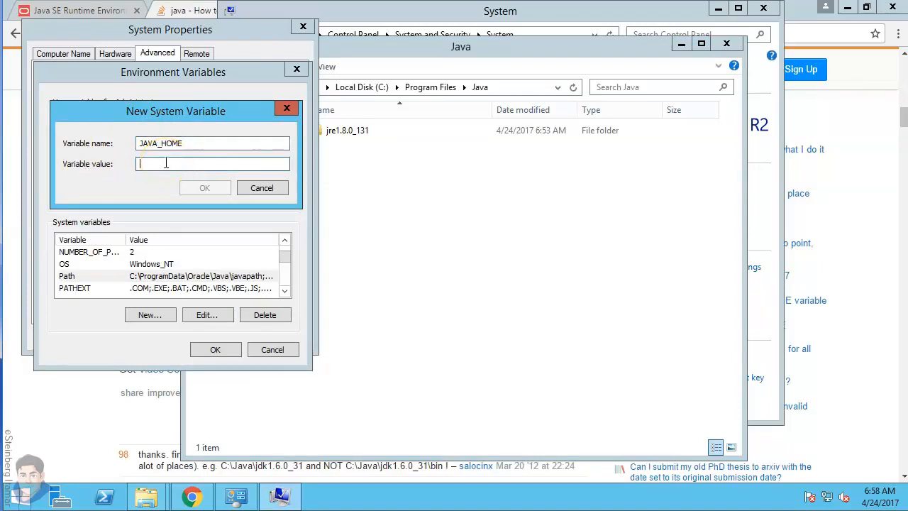
type("C:\\Program Files\\Java")
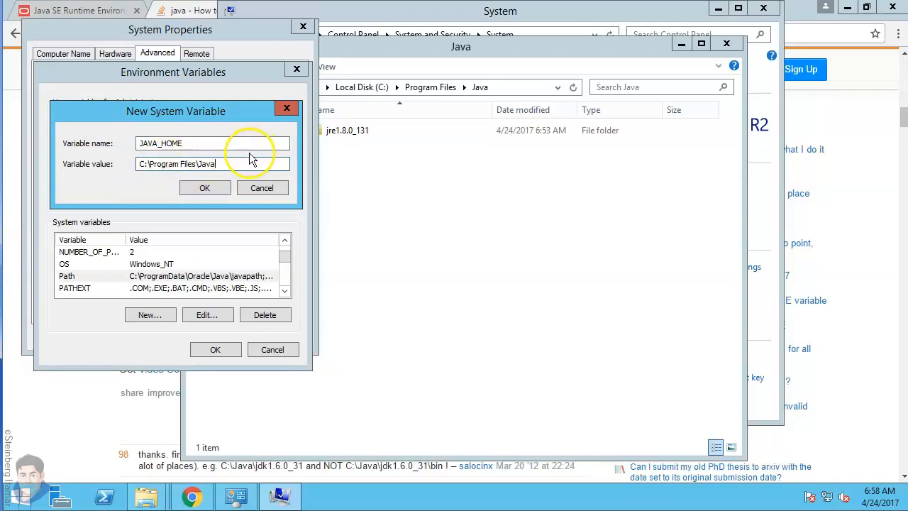
left_click(347, 130)
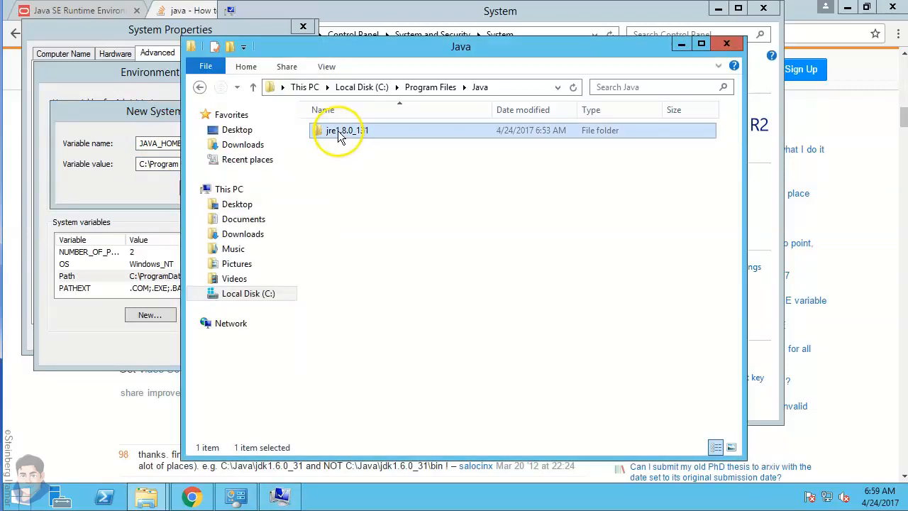
left_click(347, 130)
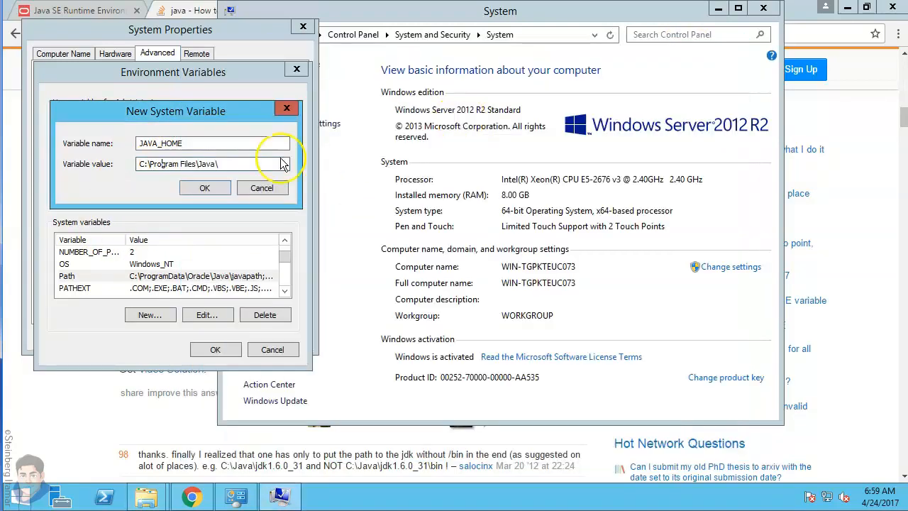
left_click(213, 163)
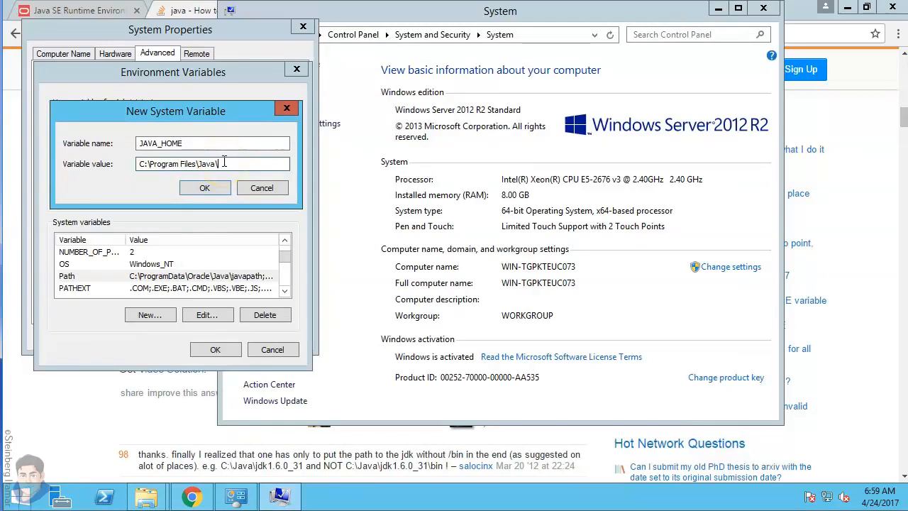
left_click(205, 187)
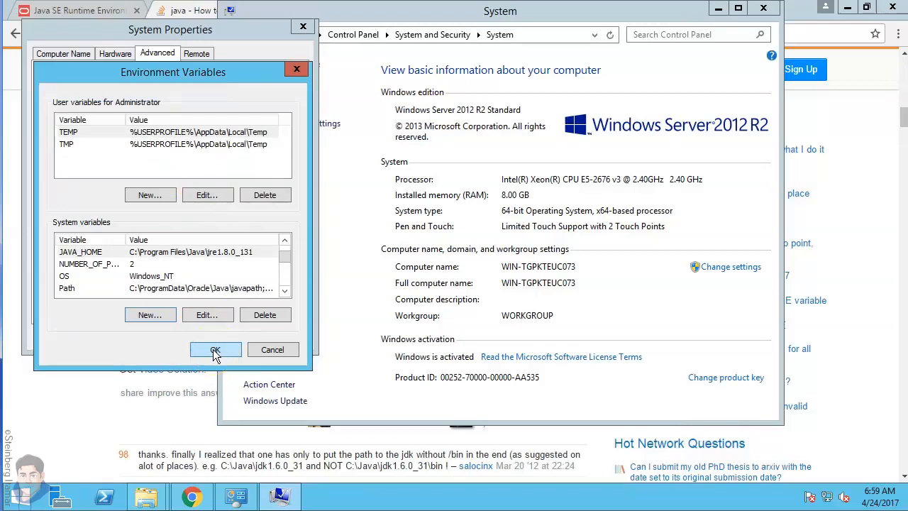
left_click(216, 349)
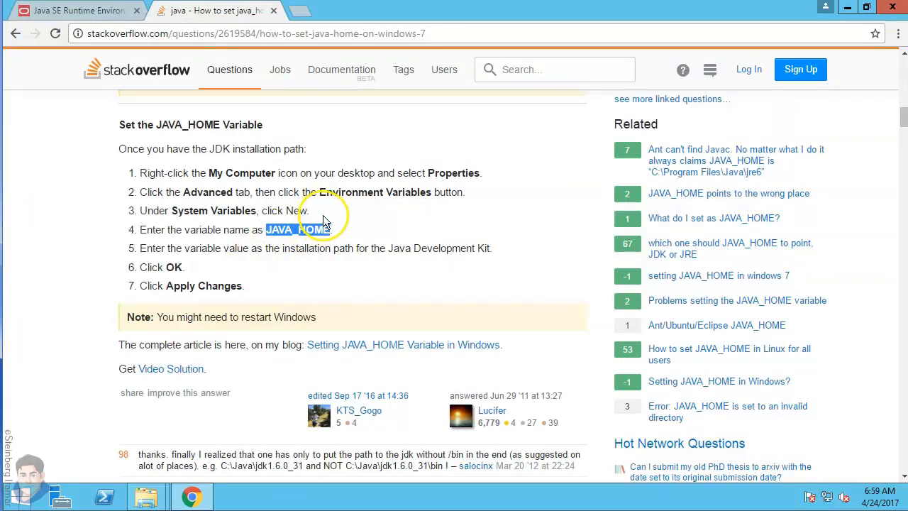
mouse_move(754, 133)
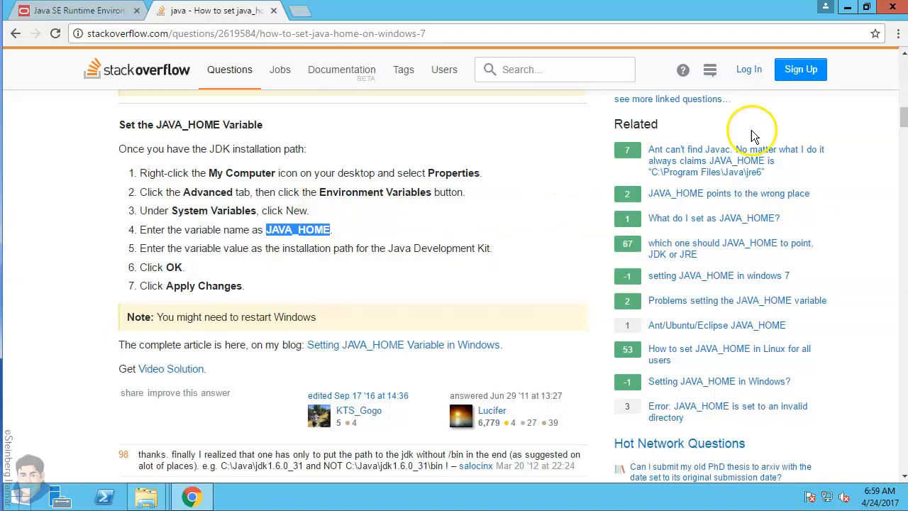